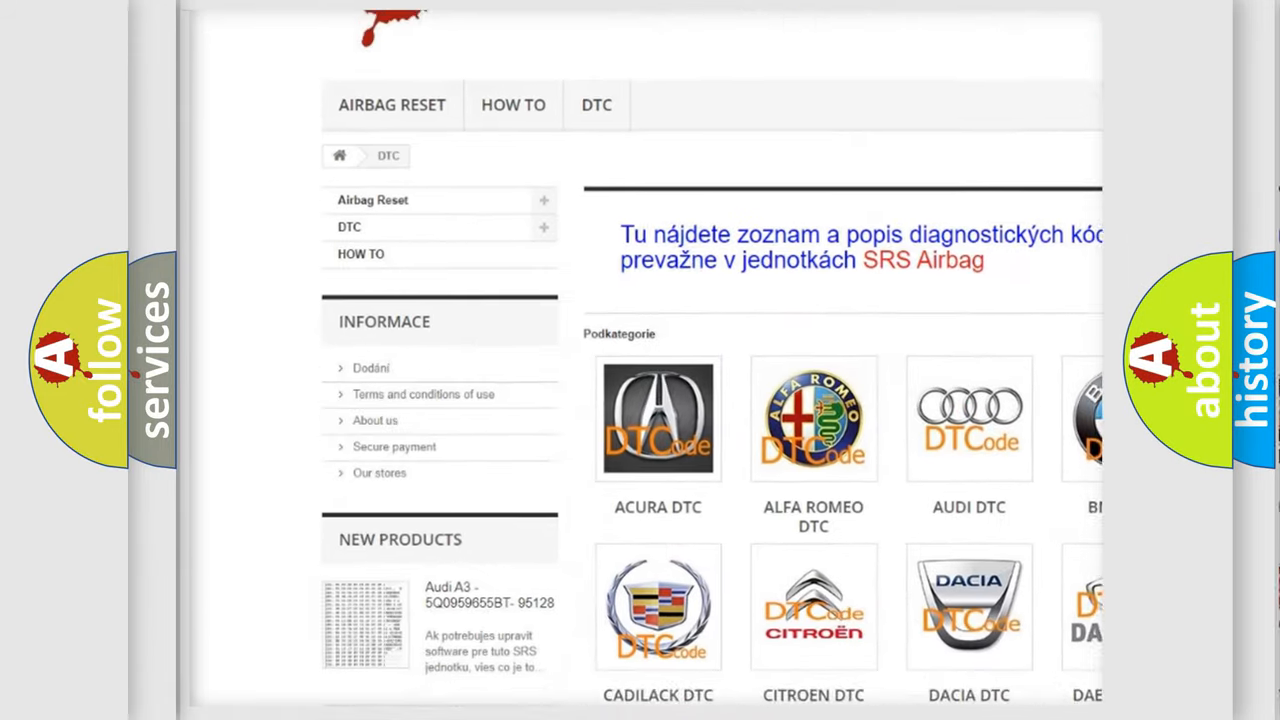
scroll("down", 3)
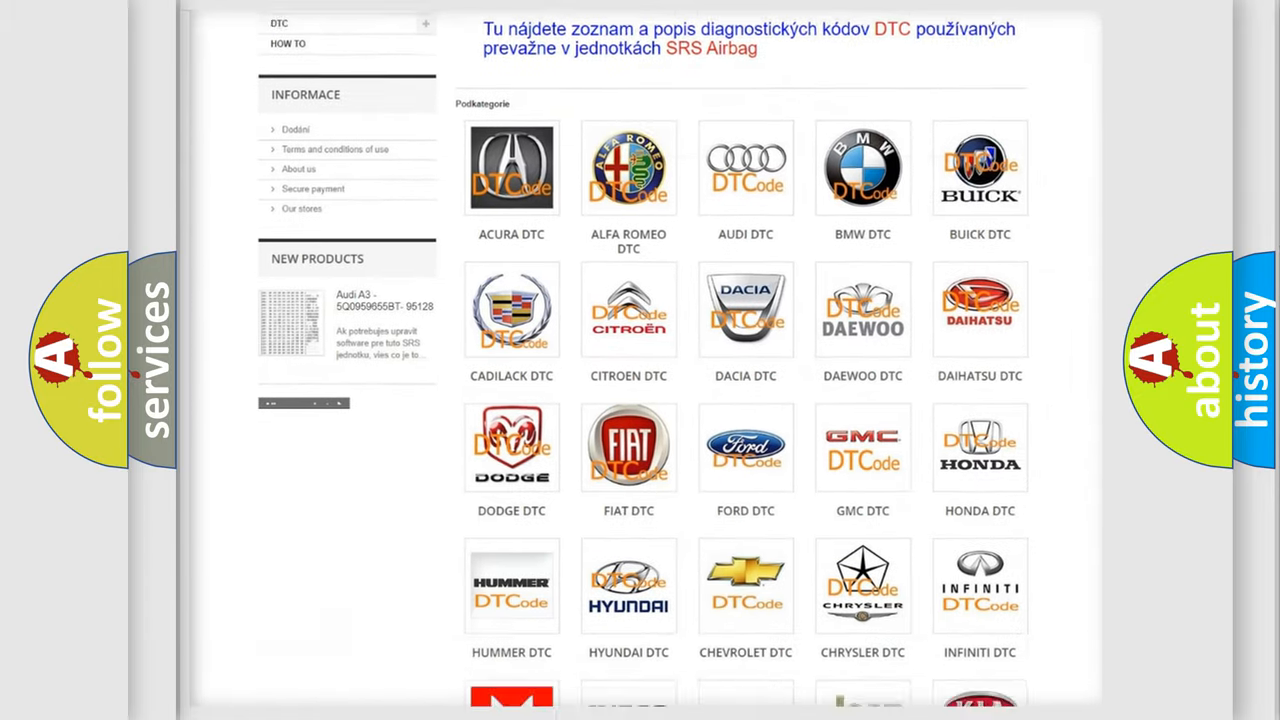
scroll("down", 3)
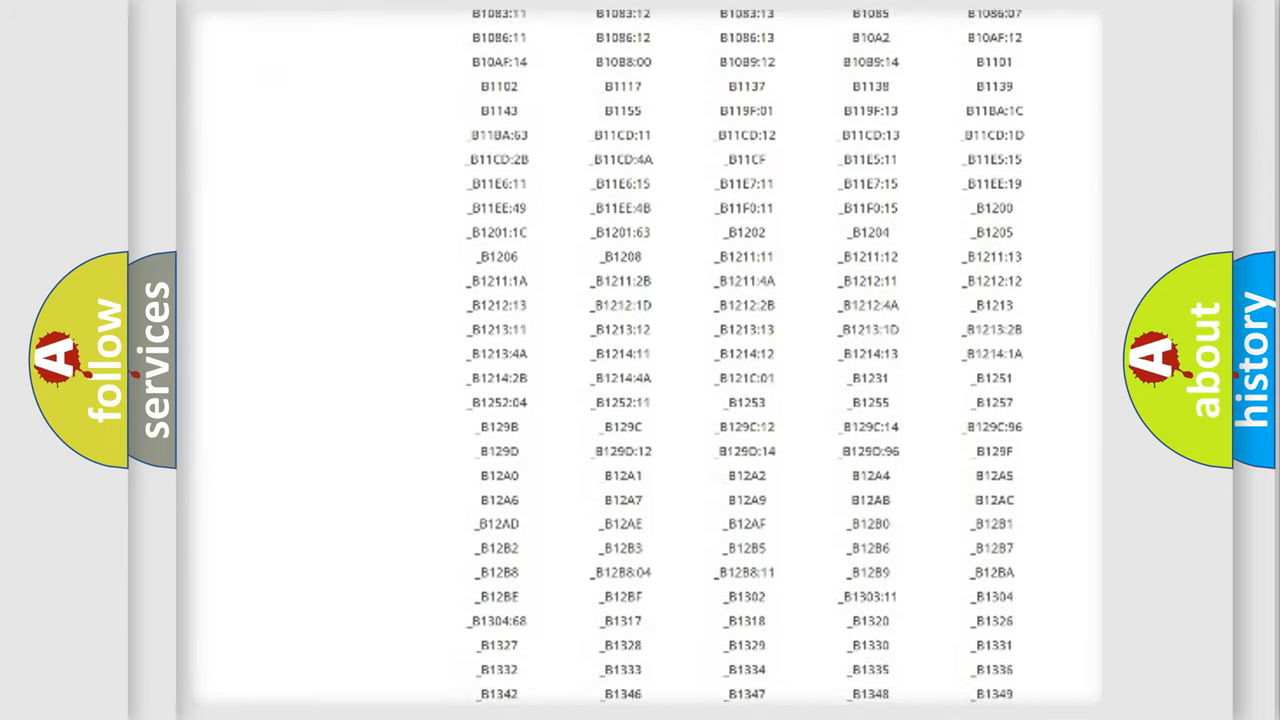
scroll("down", 3)
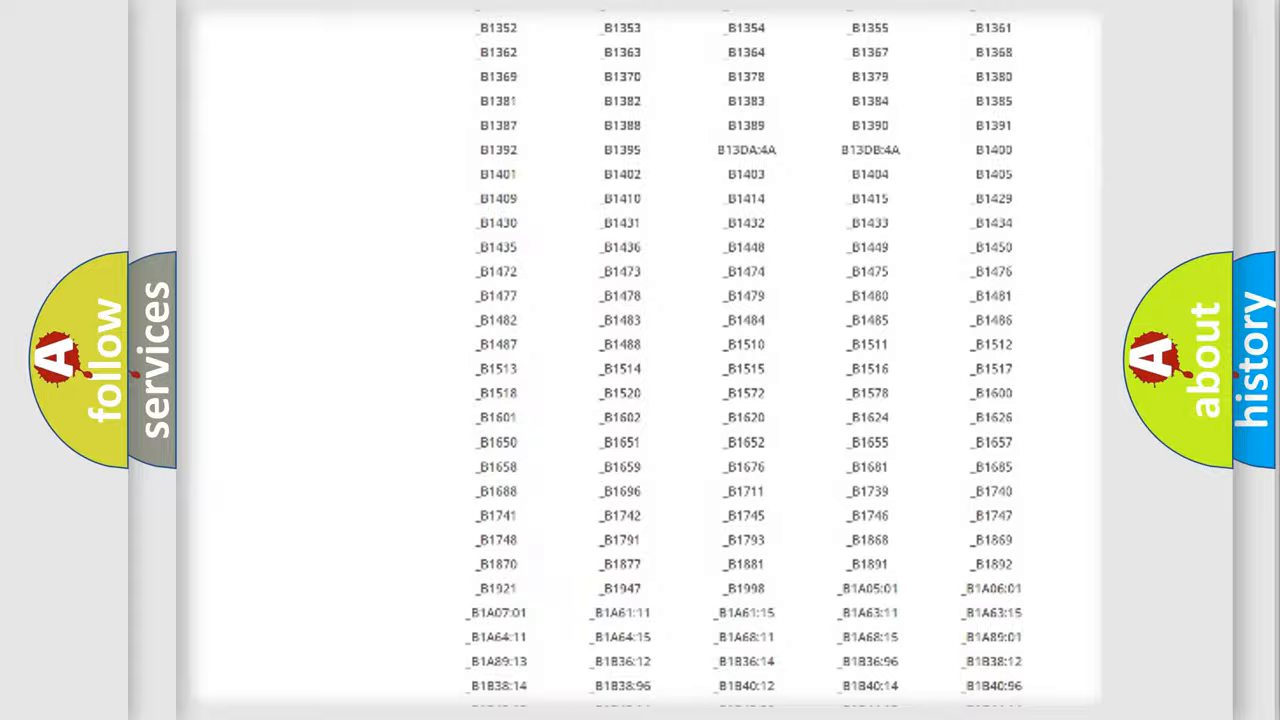